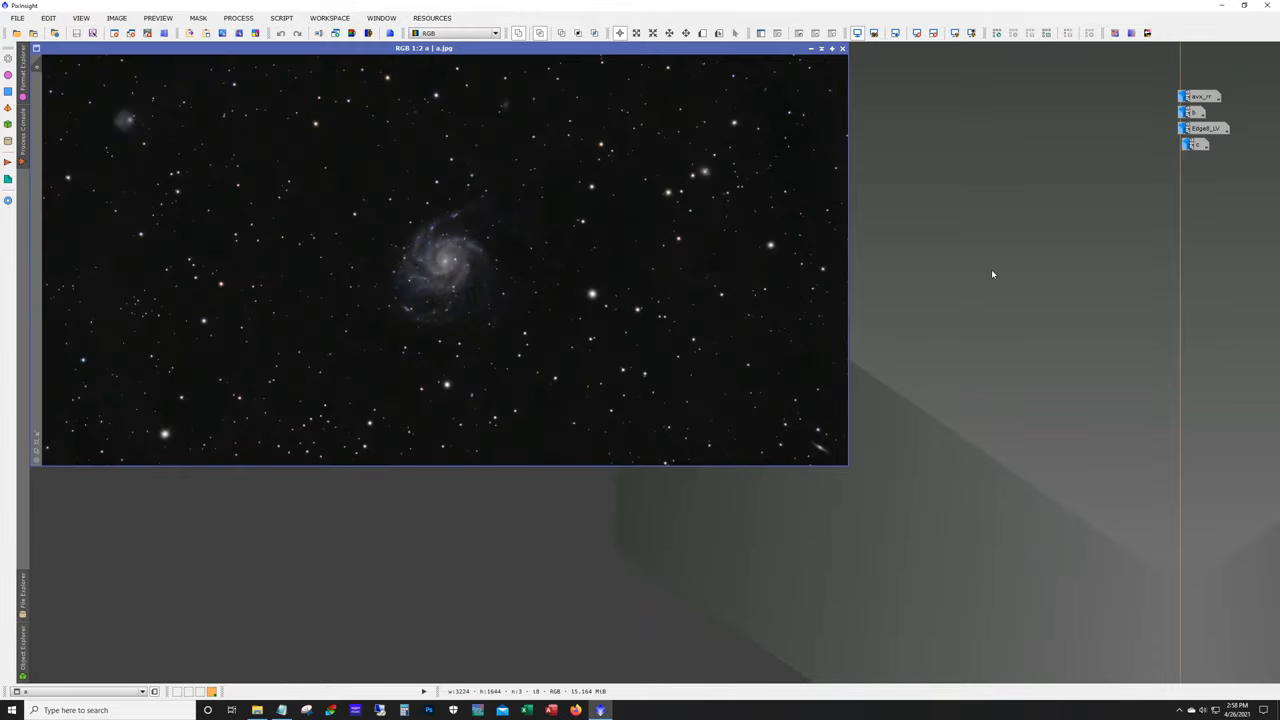
Move the wide-field M101 image window toward the centre of the workspace
{"action": "left_click_drag", "start_coordinate": [424, 48], "coordinate": [512, 124]}
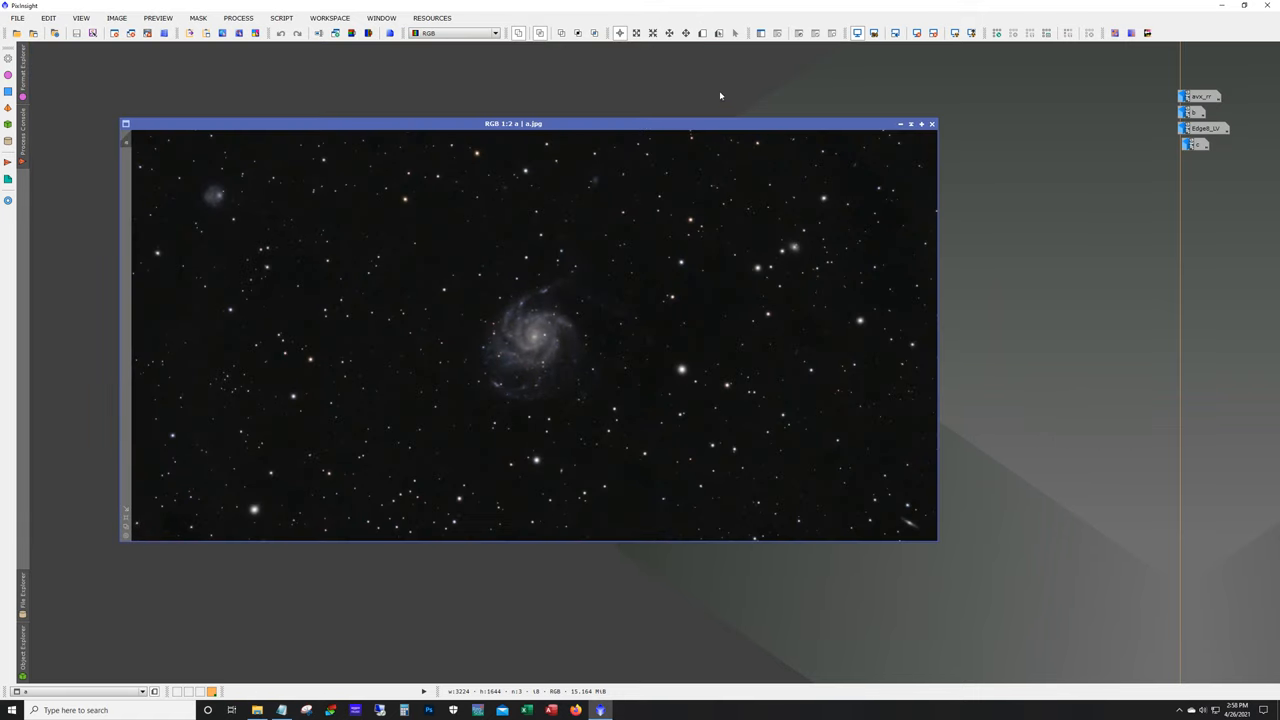
{"action": "mouse_move", "coordinate": [744, 98]}
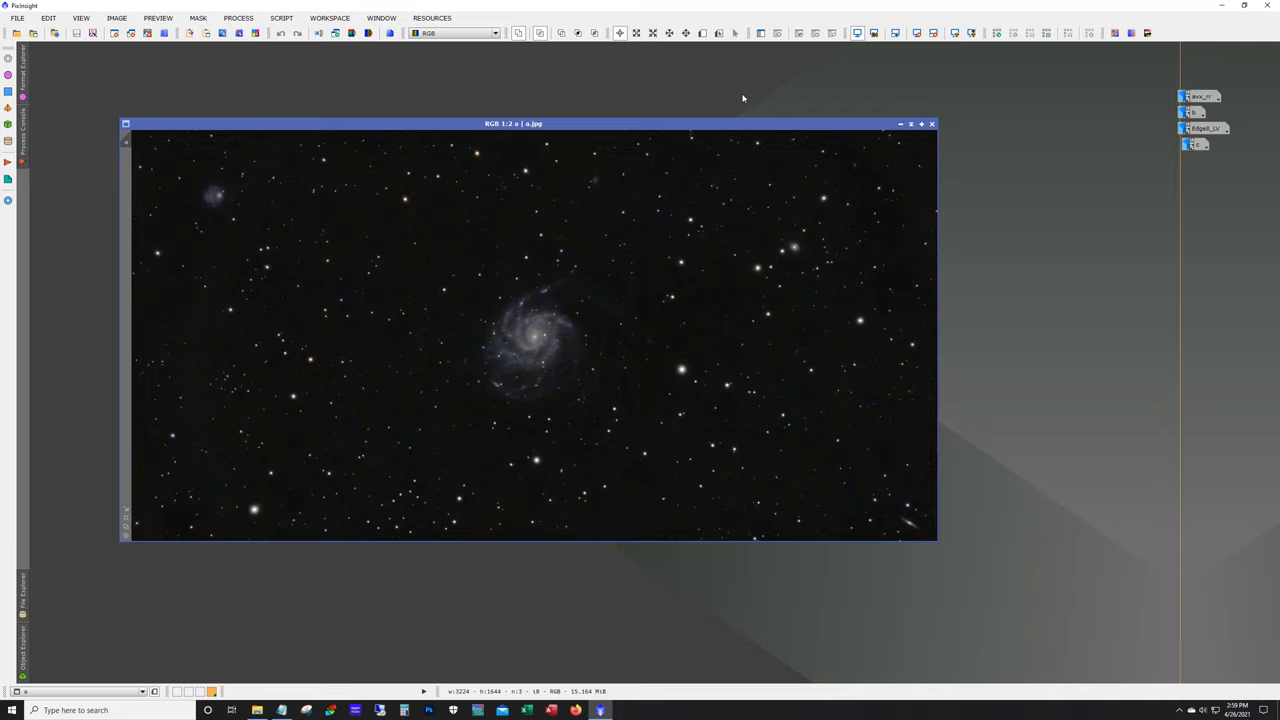
{"action": "mouse_move", "coordinate": [668, 256]}
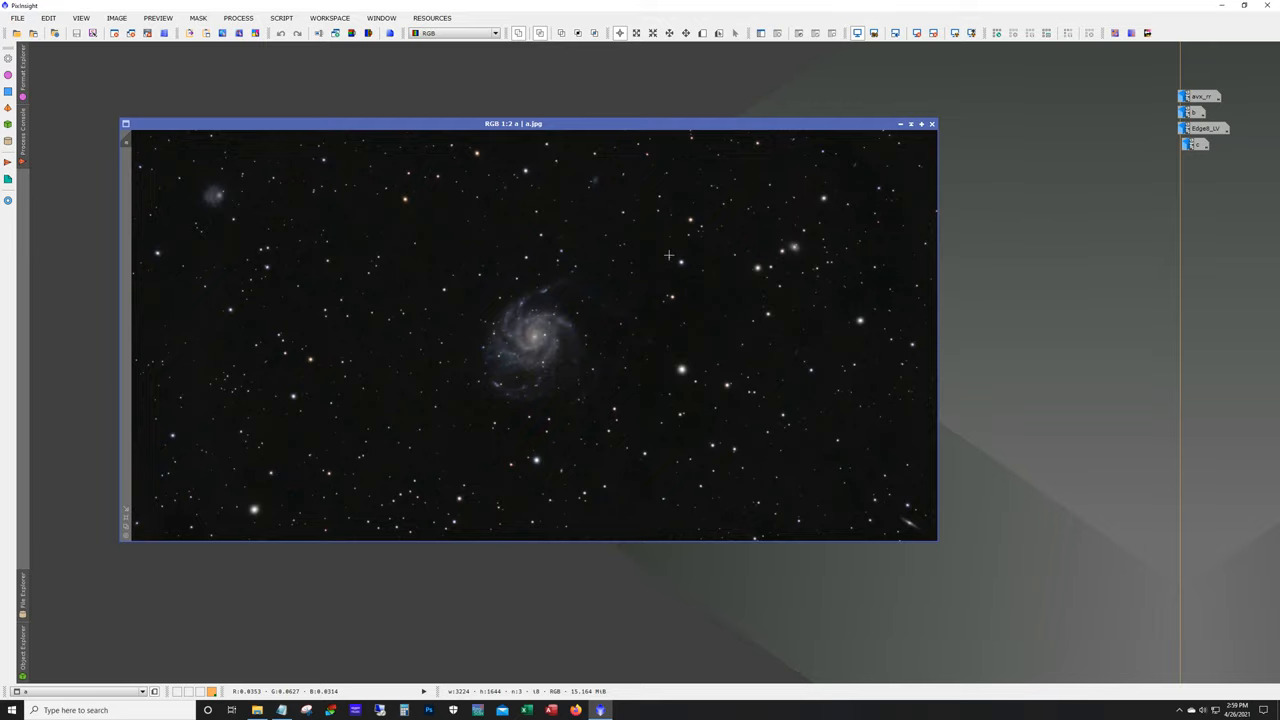
{"action": "mouse_move", "coordinate": [612, 356]}
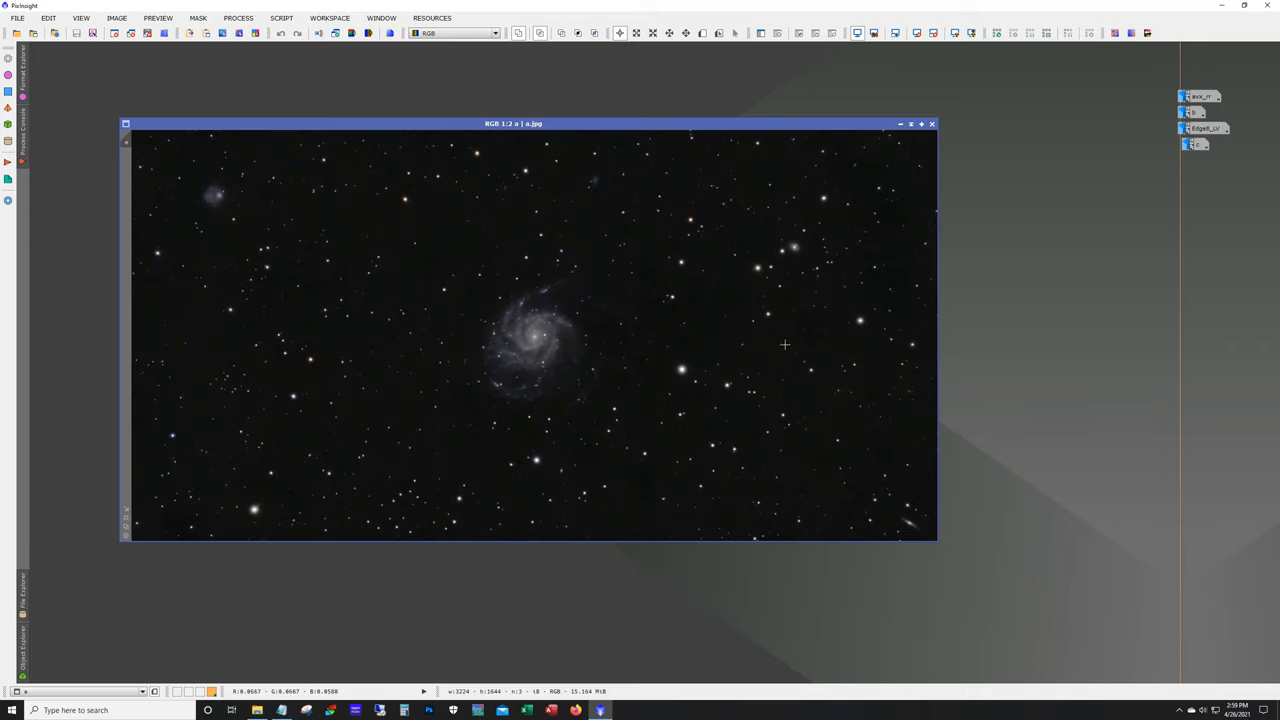
{"action": "mouse_move", "coordinate": [850, 364]}
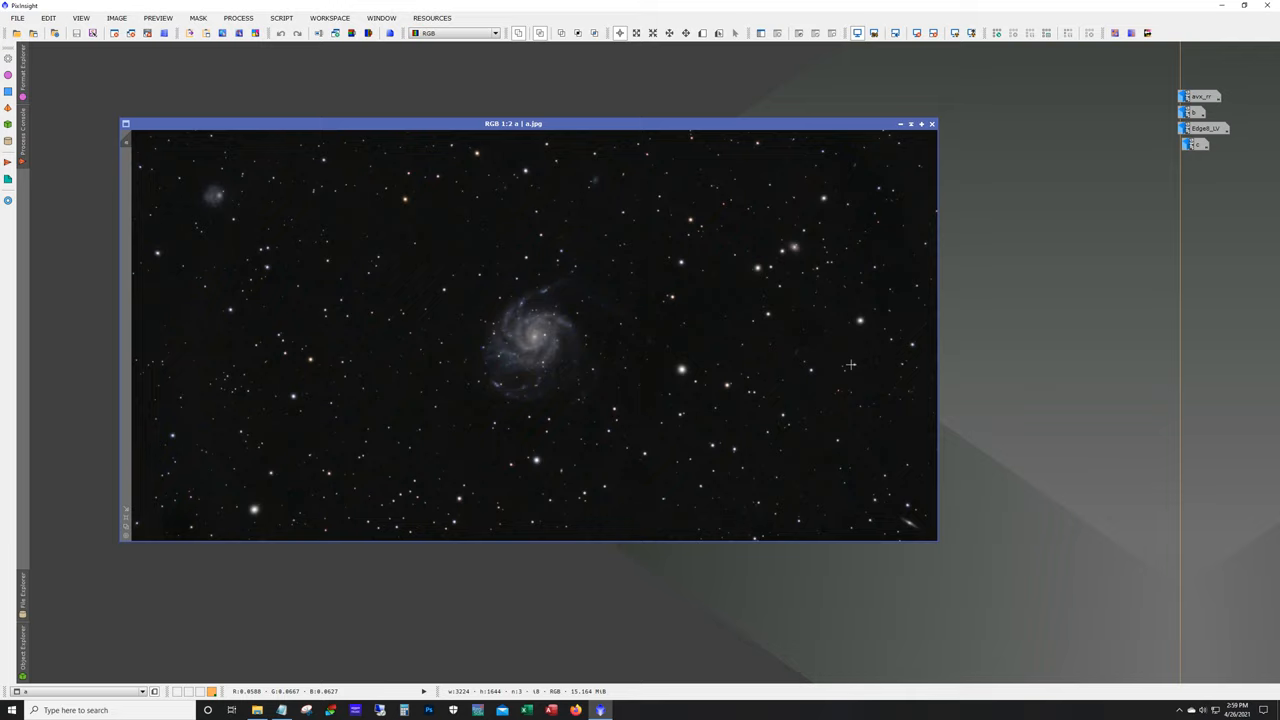
{"action": "mouse_move", "coordinate": [900, 124]}
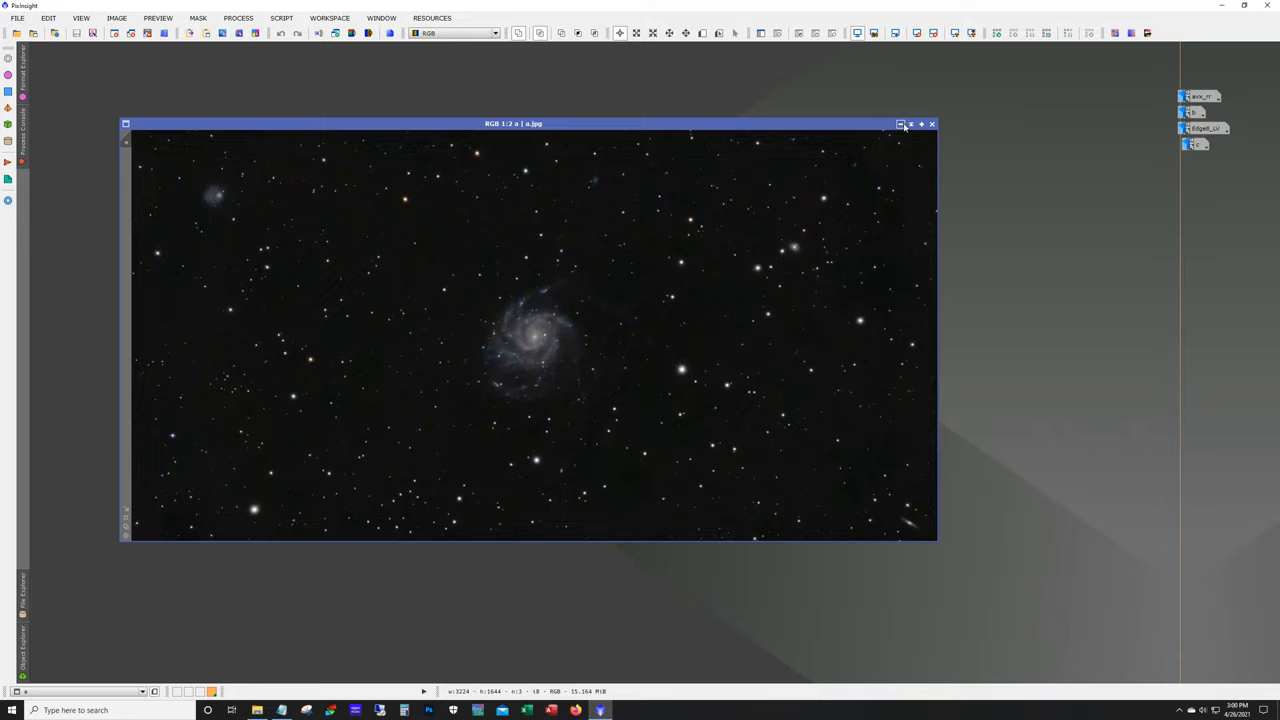
Close the M101 image to show the twin-refractor equipment photo, then close that photo too
{"action": "left_click", "coordinate": [932, 124]}
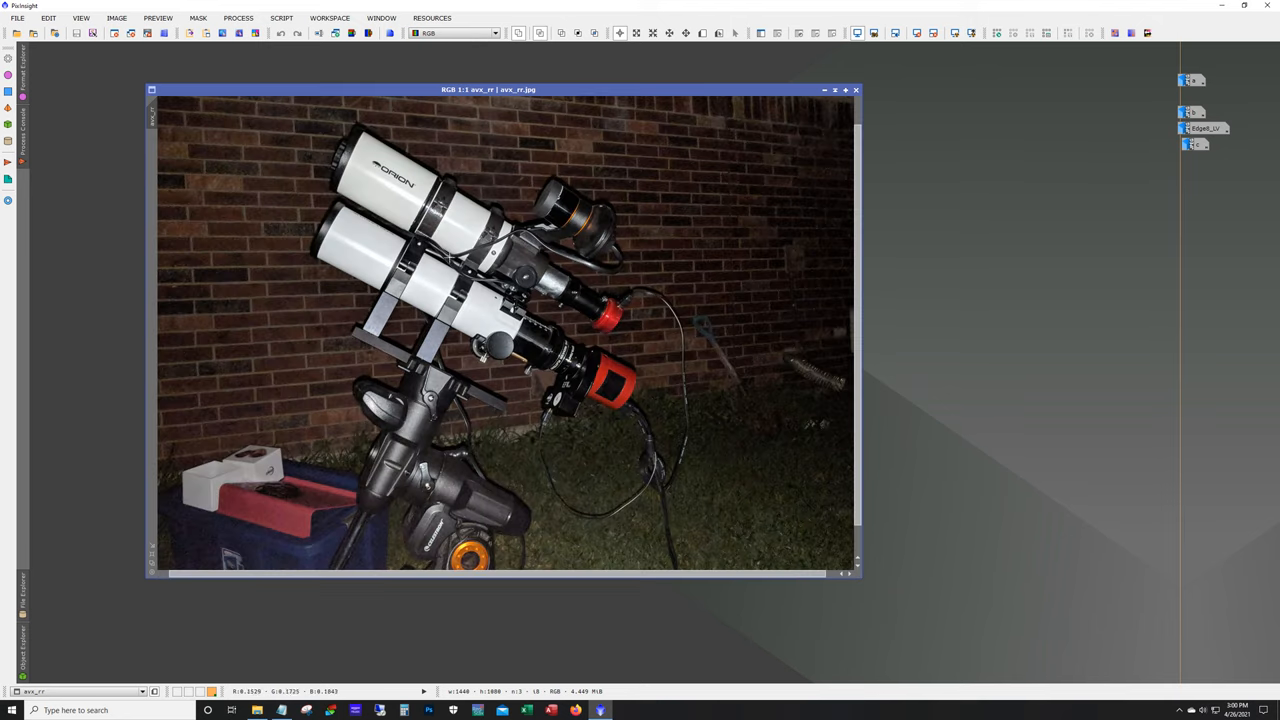
{"action": "mouse_move", "coordinate": [764, 324]}
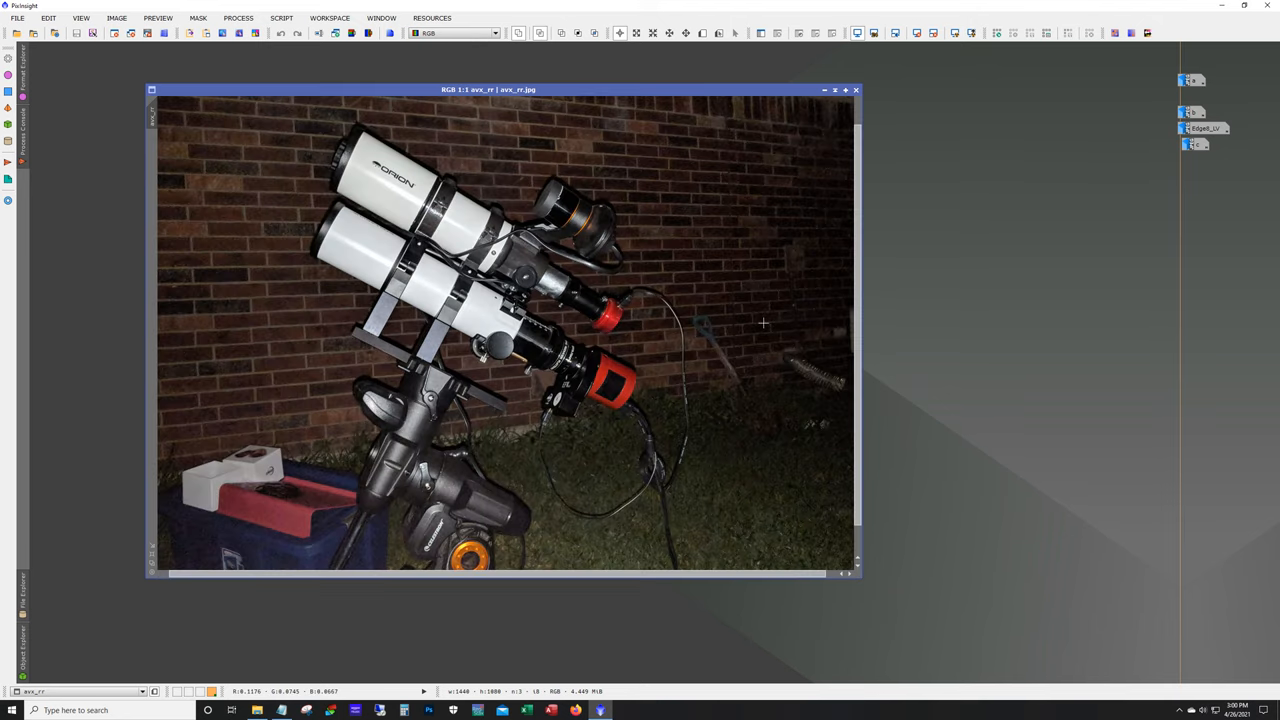
{"action": "mouse_move", "coordinate": [516, 290]}
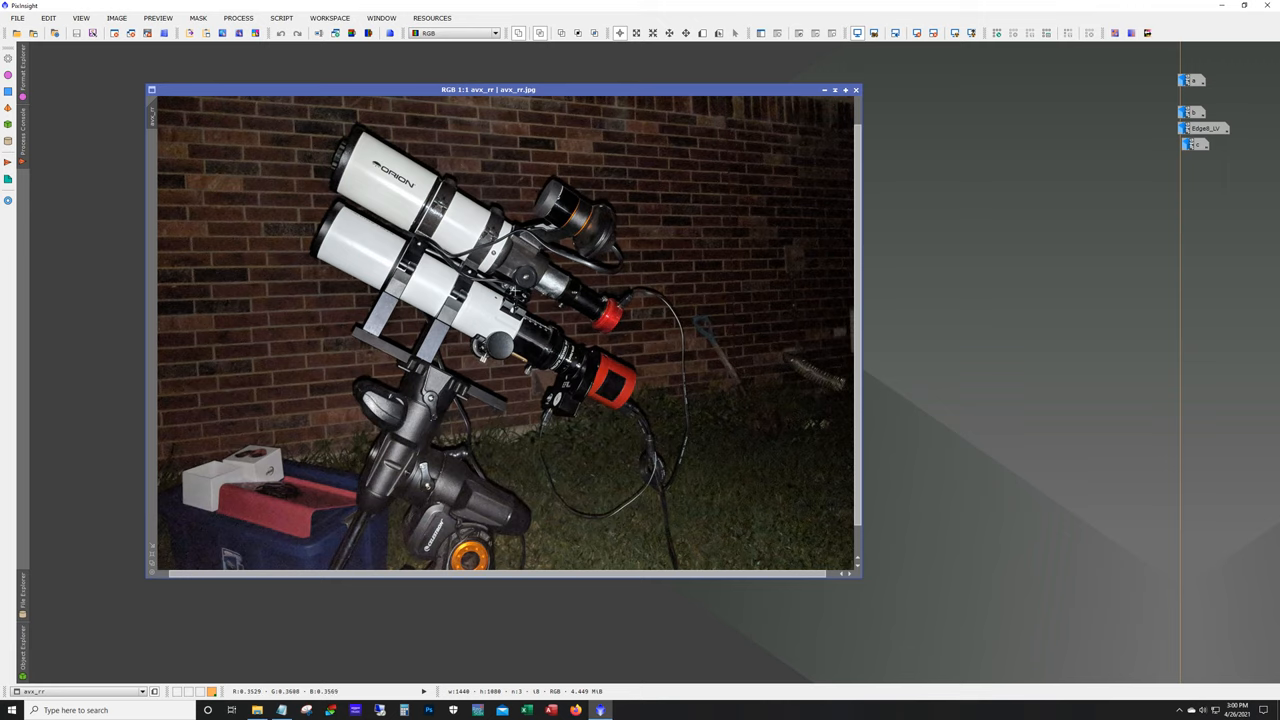
{"action": "mouse_move", "coordinate": [688, 232]}
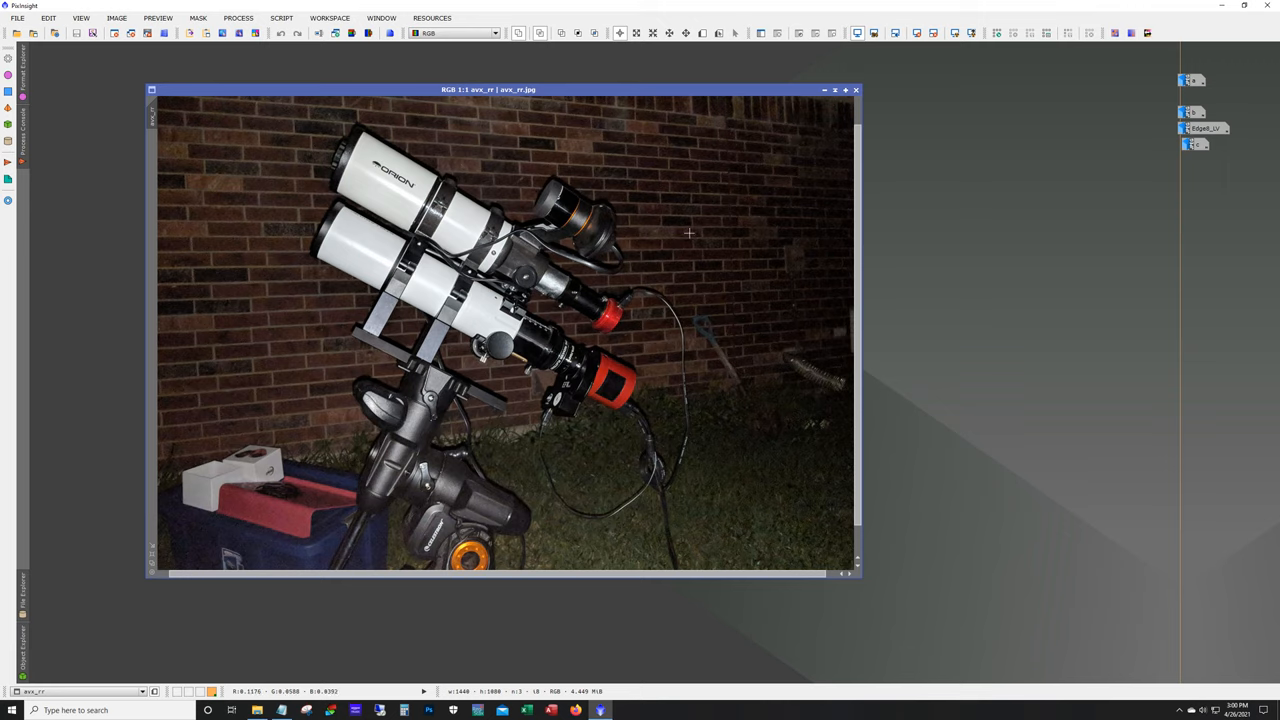
{"action": "mouse_move", "coordinate": [632, 284]}
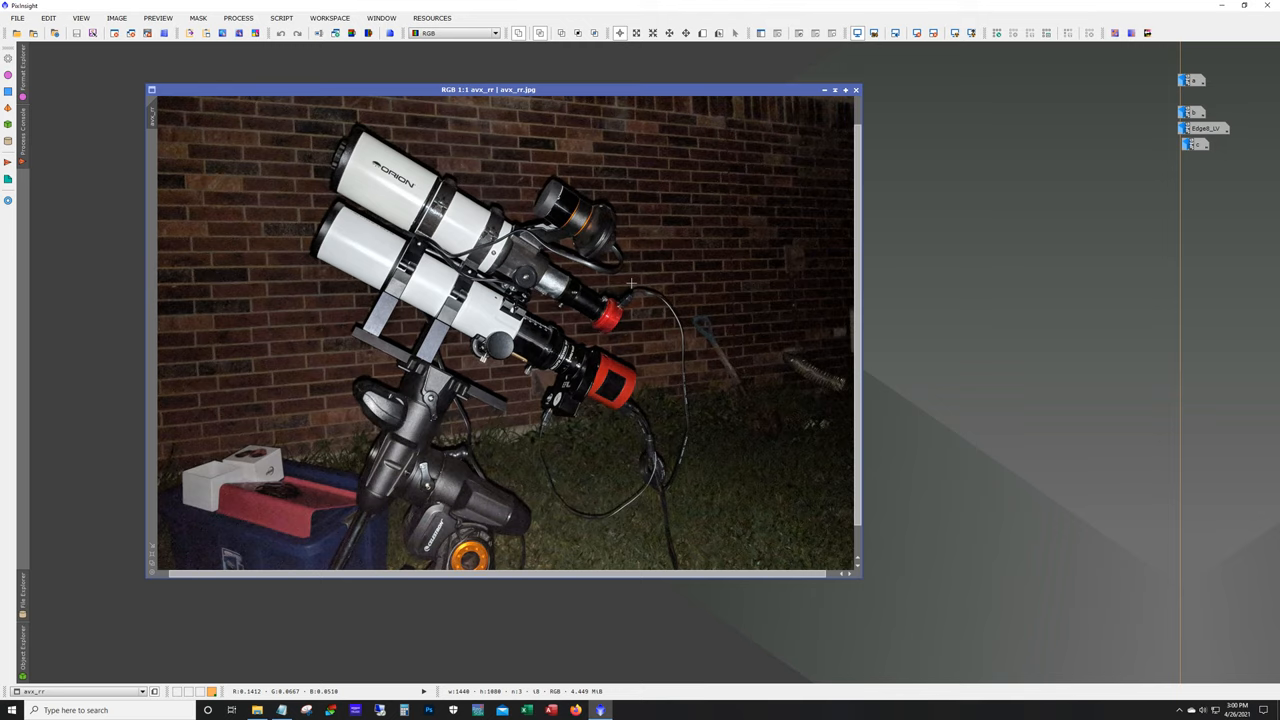
{"action": "mouse_move", "coordinate": [480, 420]}
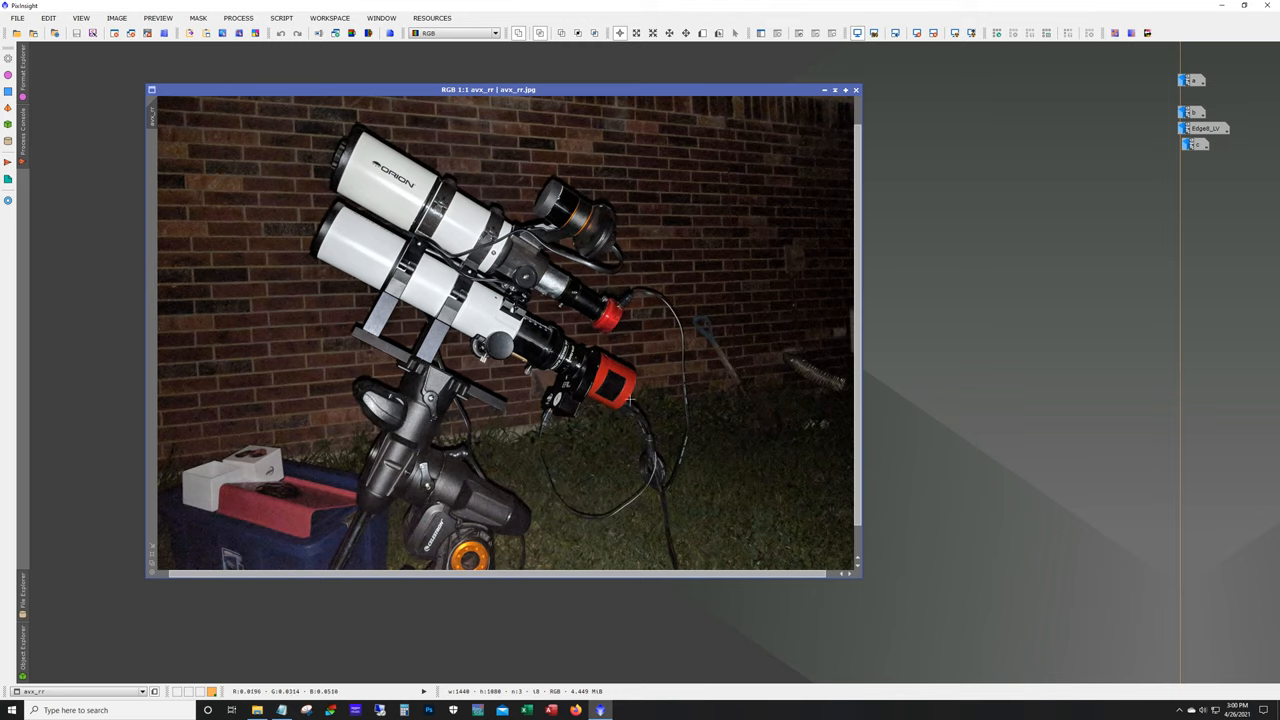
{"action": "mouse_move", "coordinate": [652, 424]}
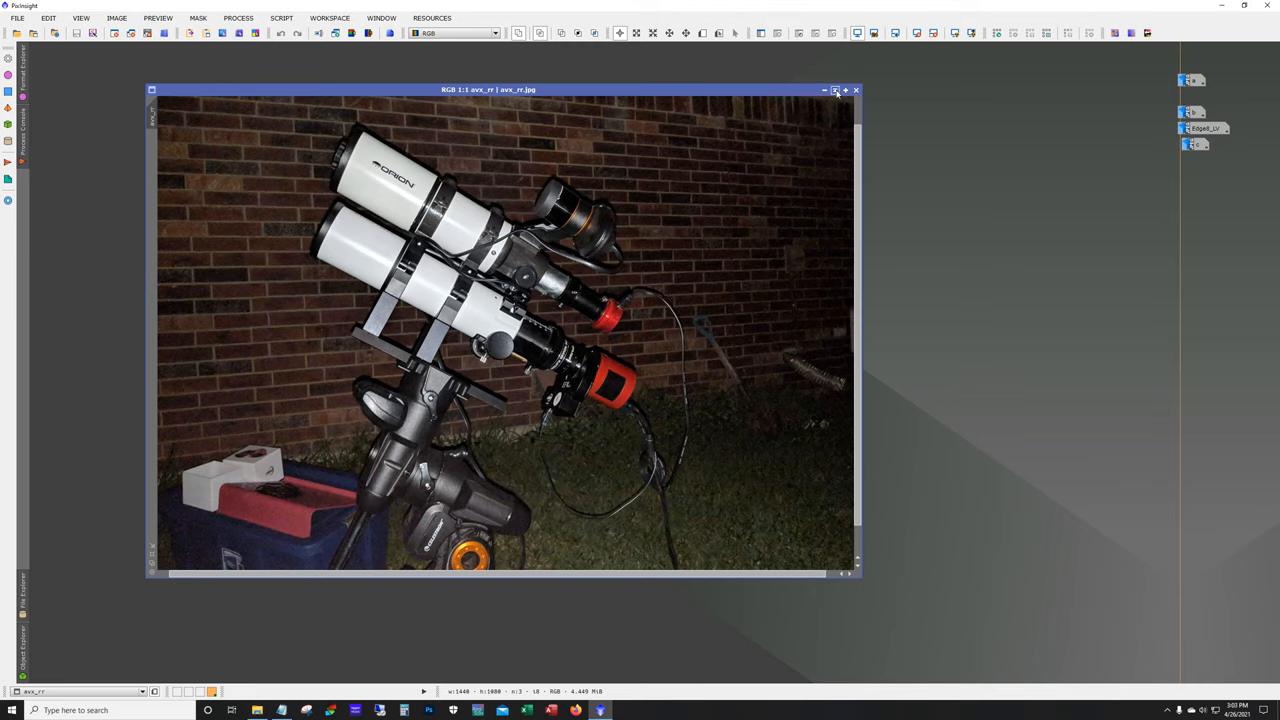
{"action": "left_click", "coordinate": [836, 90]}
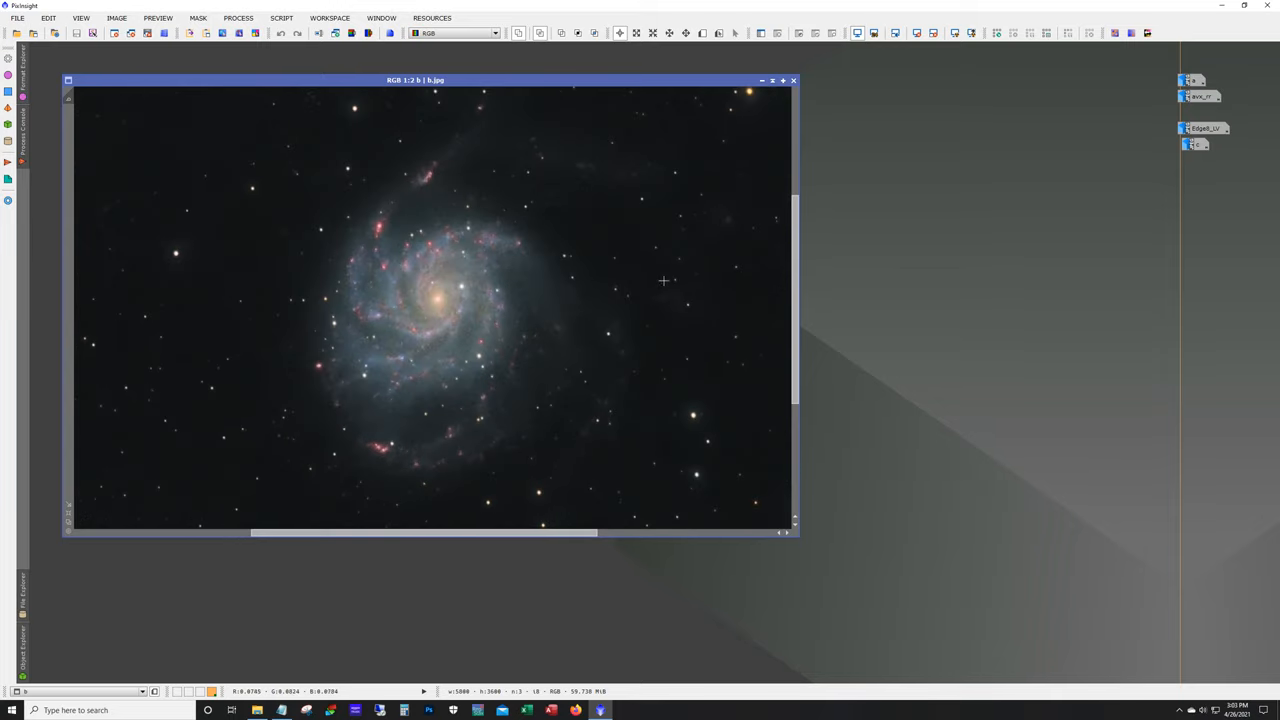
{"action": "mouse_move", "coordinate": [668, 282]}
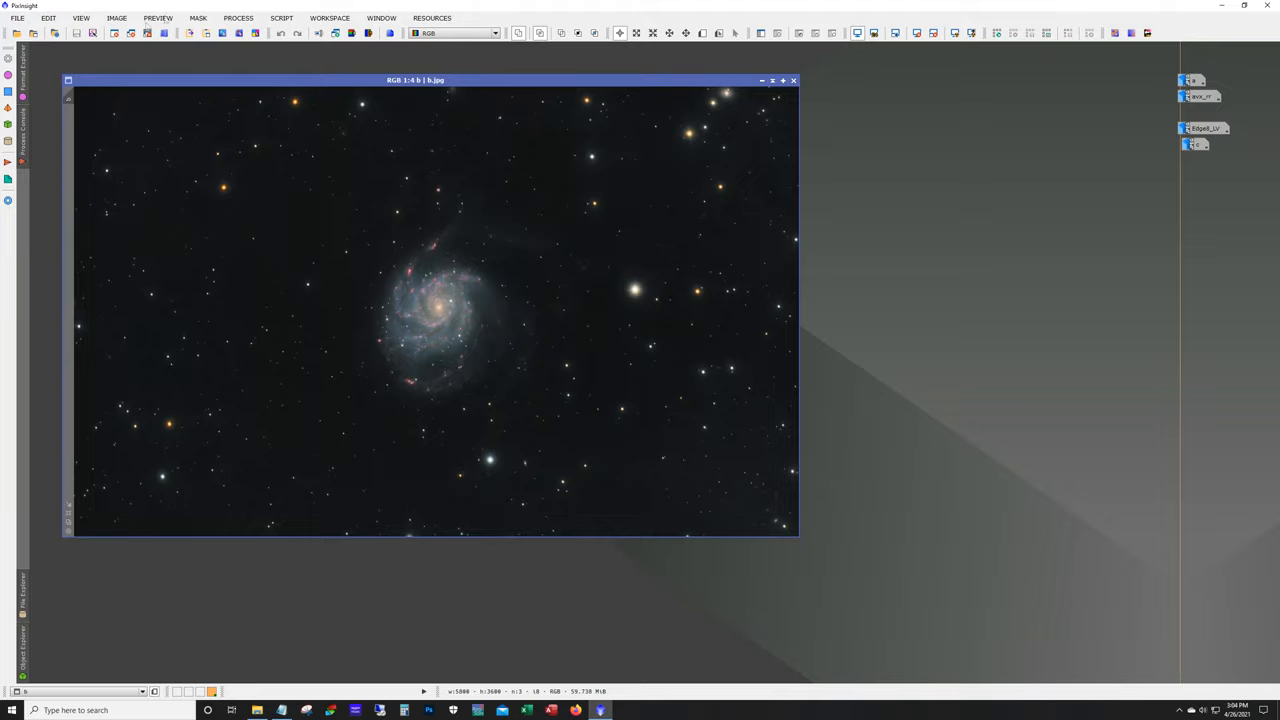
{"action": "mouse_move", "coordinate": [438, 198]}
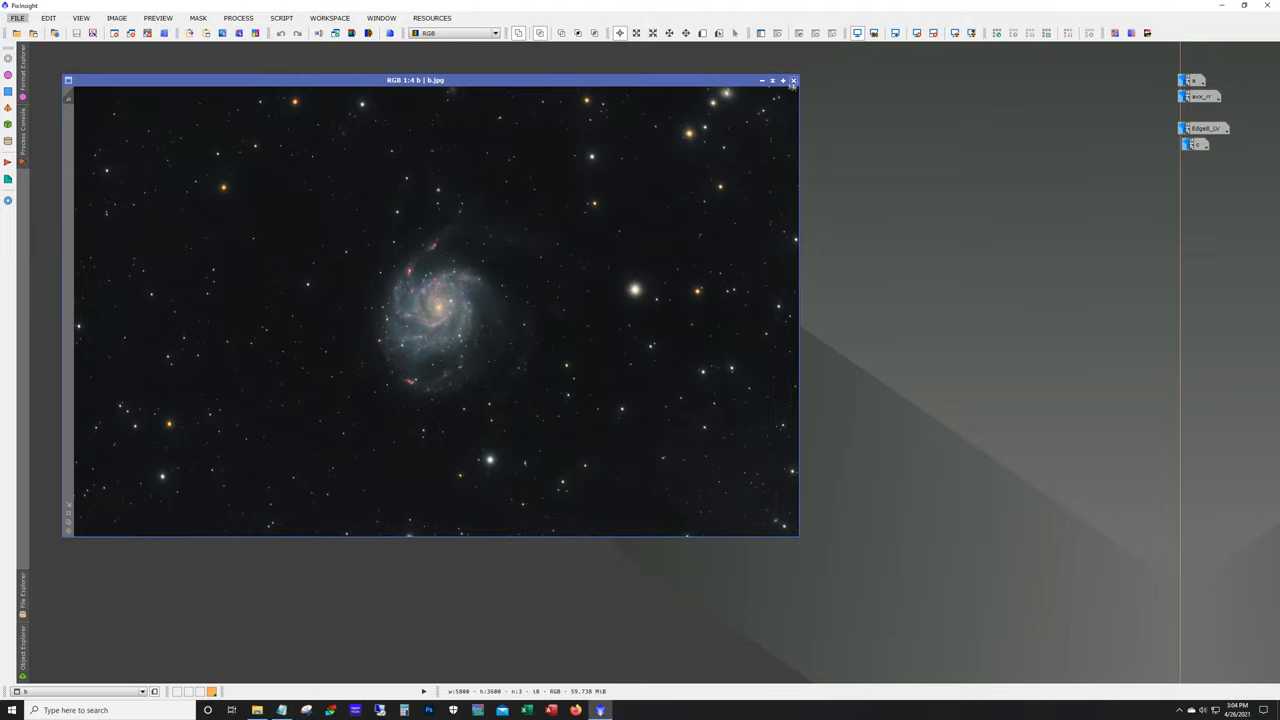
Close the colour M101 image and open the backyard telescope JPEG from the empty workspace
{"action": "left_click", "coordinate": [792, 80]}
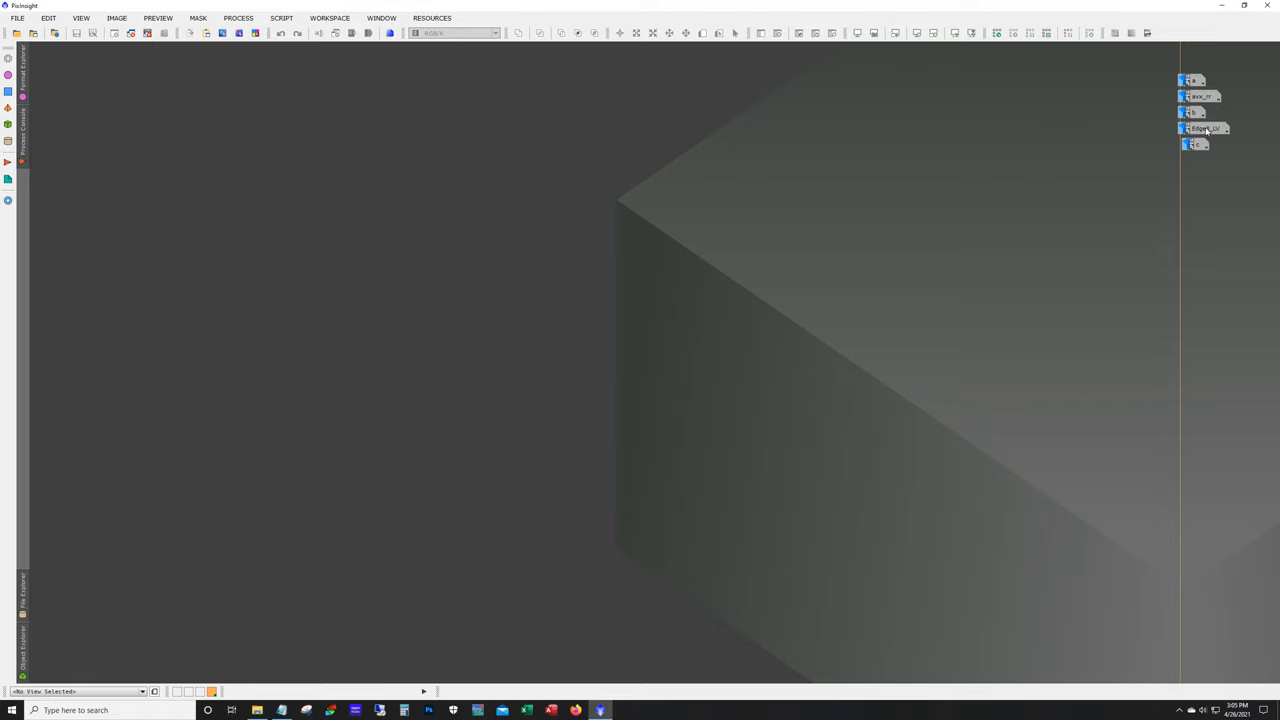
{"action": "double_click", "coordinate": [1204, 128]}
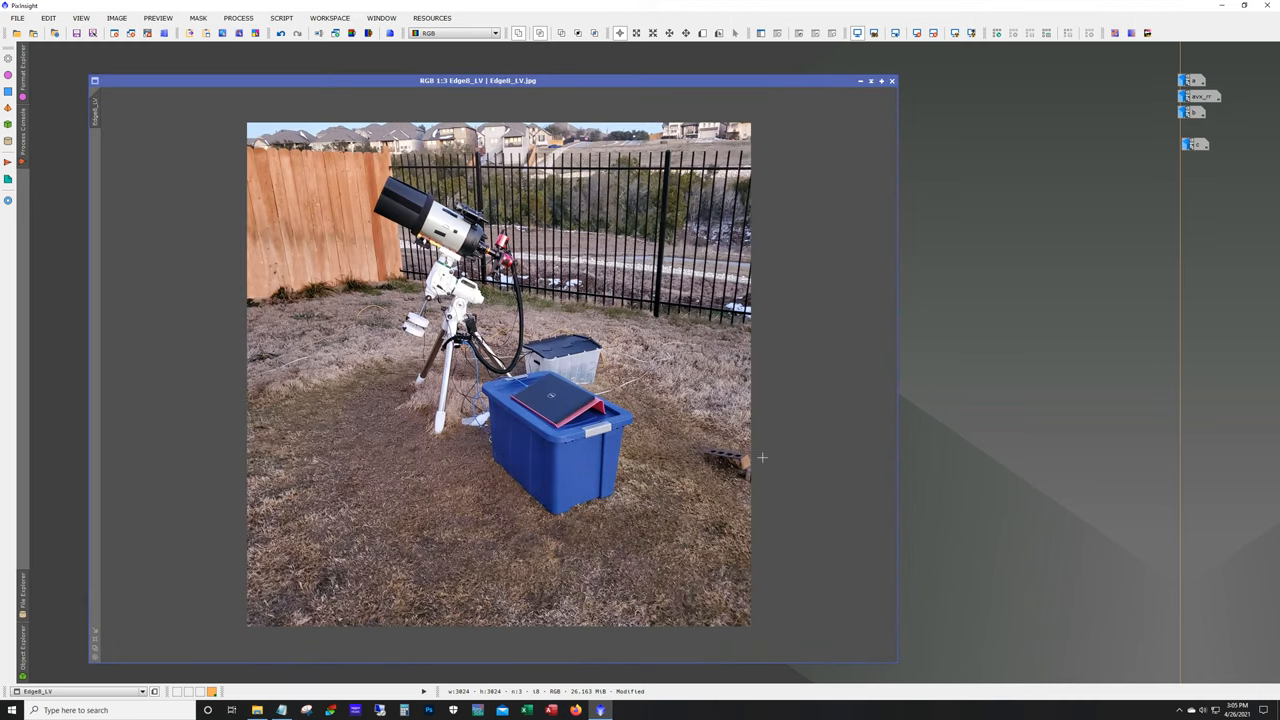
{"action": "mouse_move", "coordinate": [786, 464]}
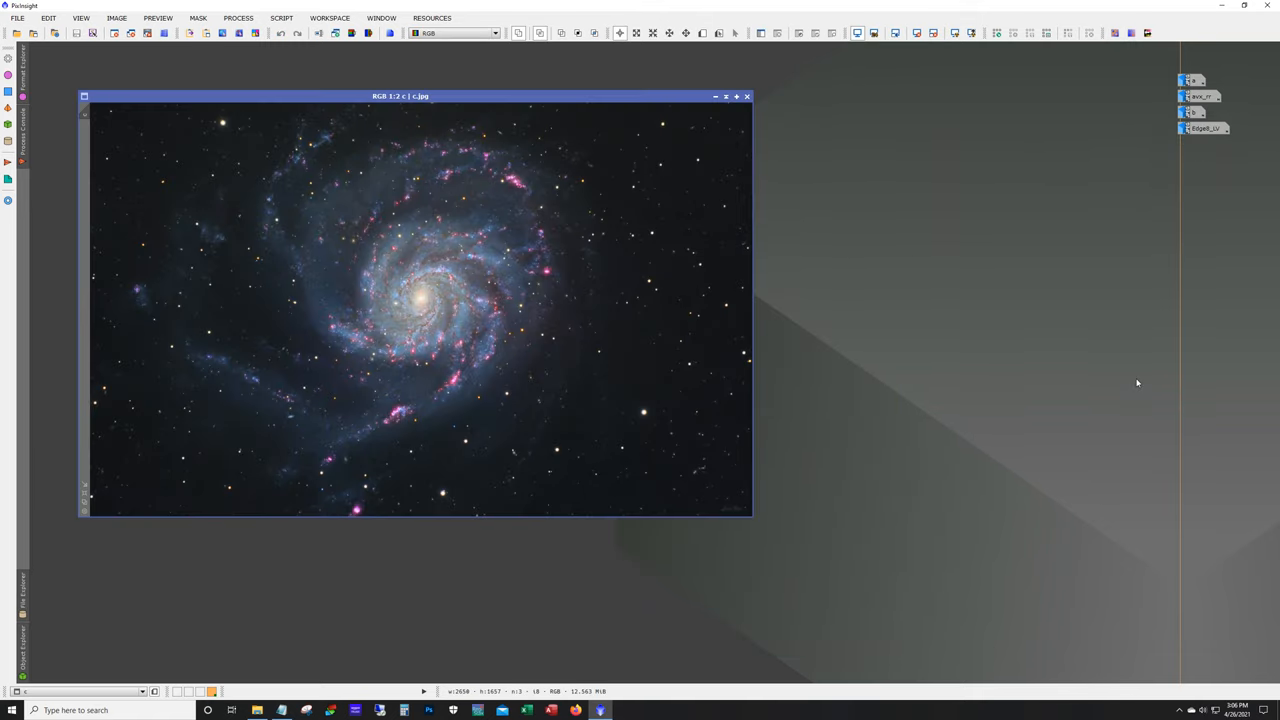
{"action": "mouse_move", "coordinate": [1112, 468]}
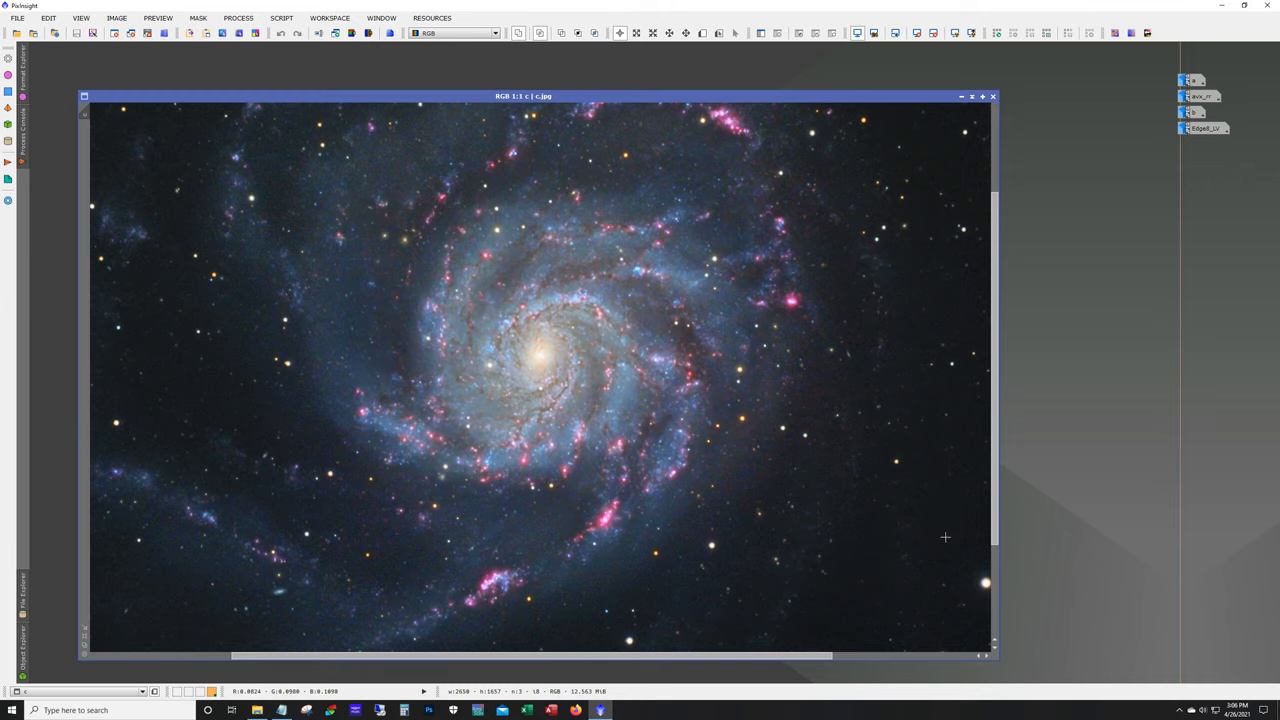
{"action": "mouse_move", "coordinate": [876, 540]}
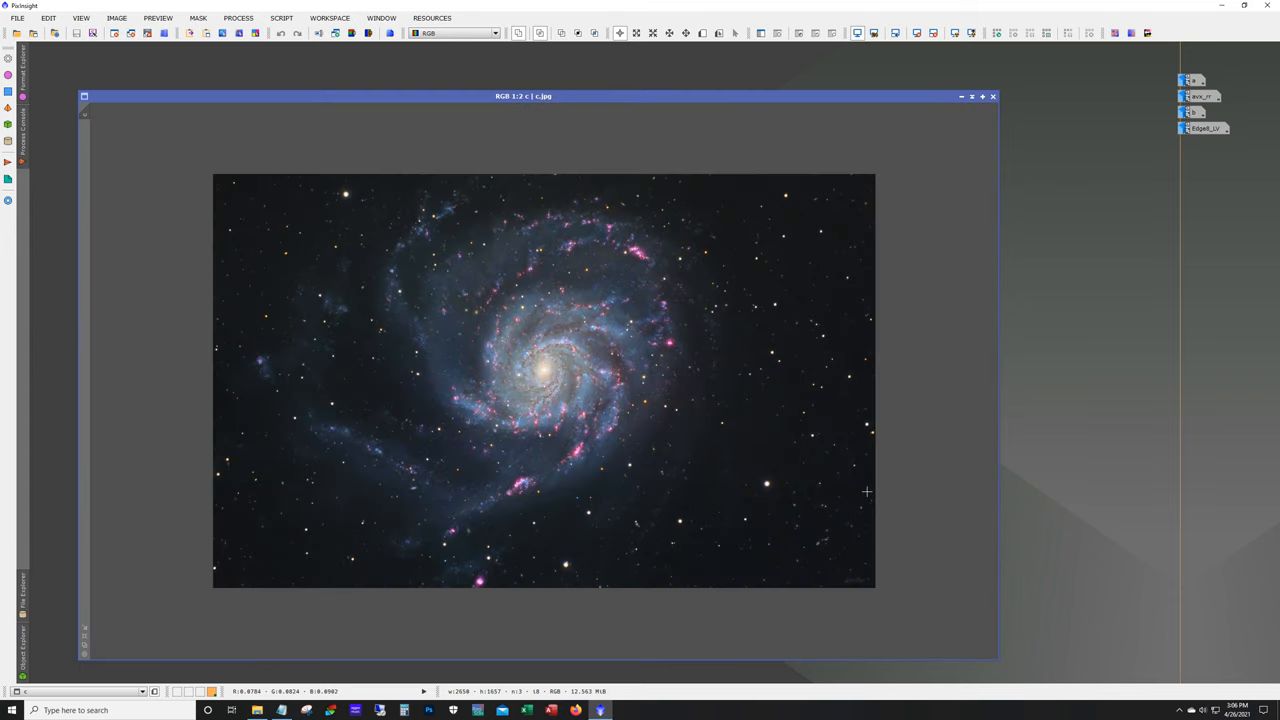
{"action": "mouse_move", "coordinate": [920, 542]}
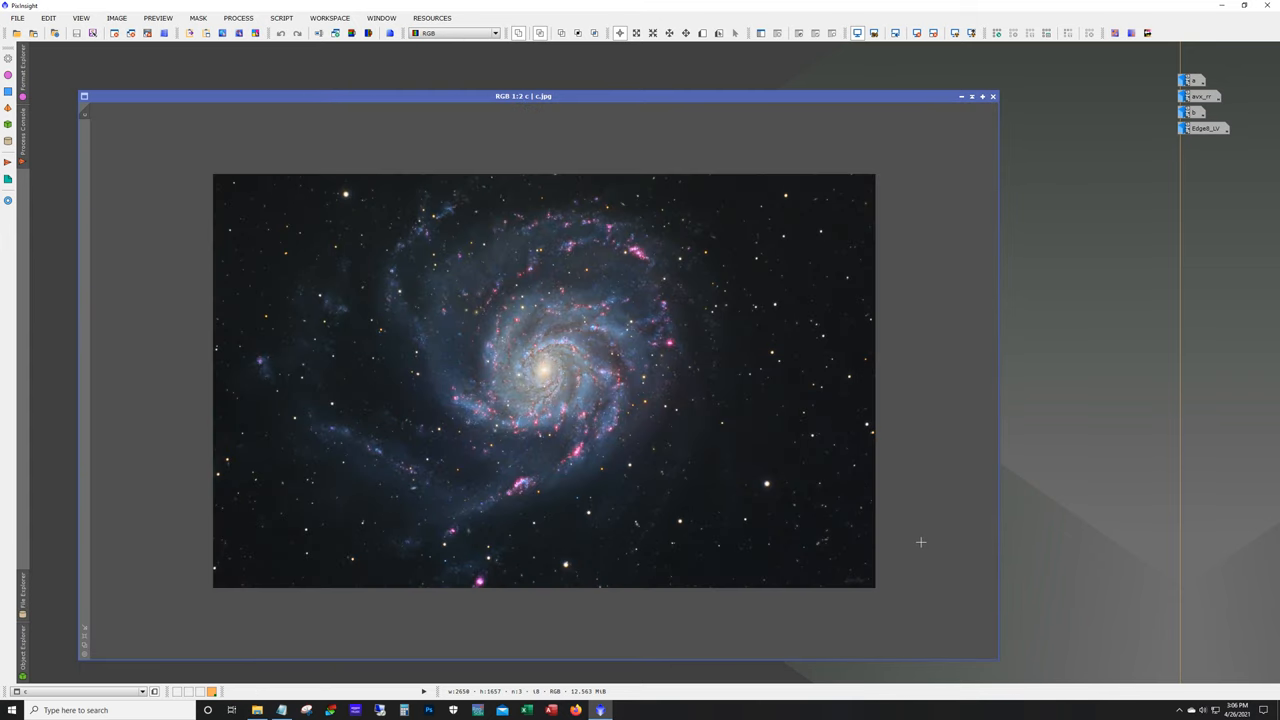